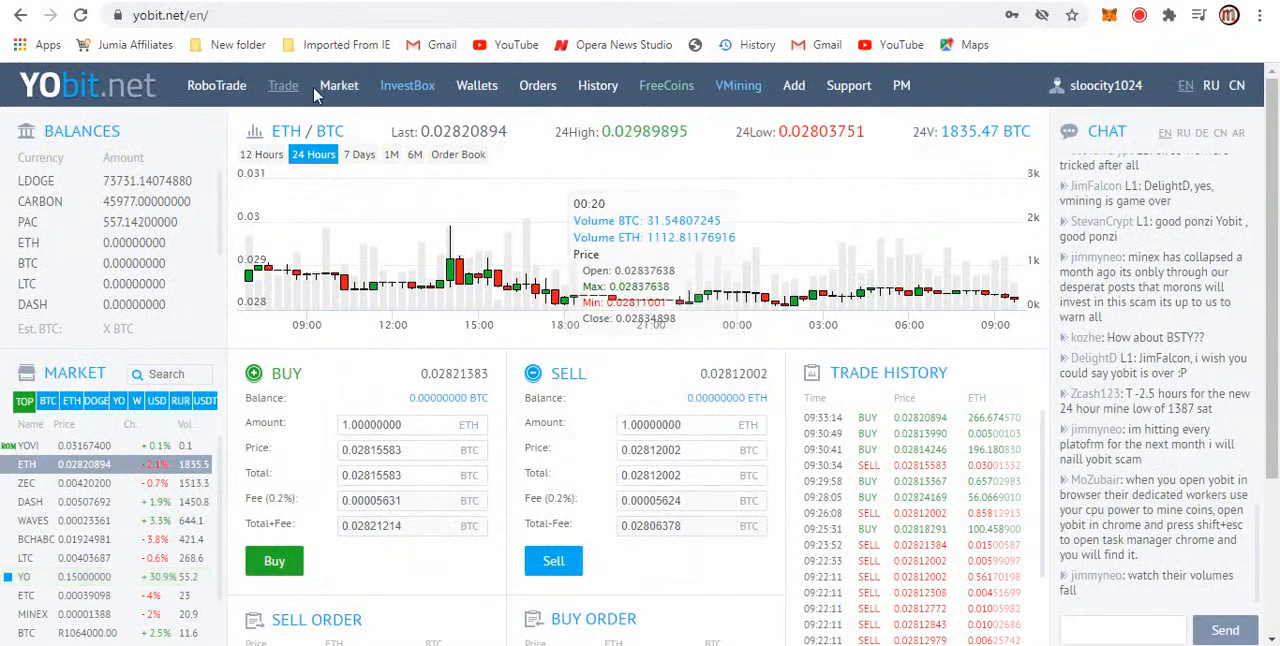
pyautogui.moveTo(408, 84)
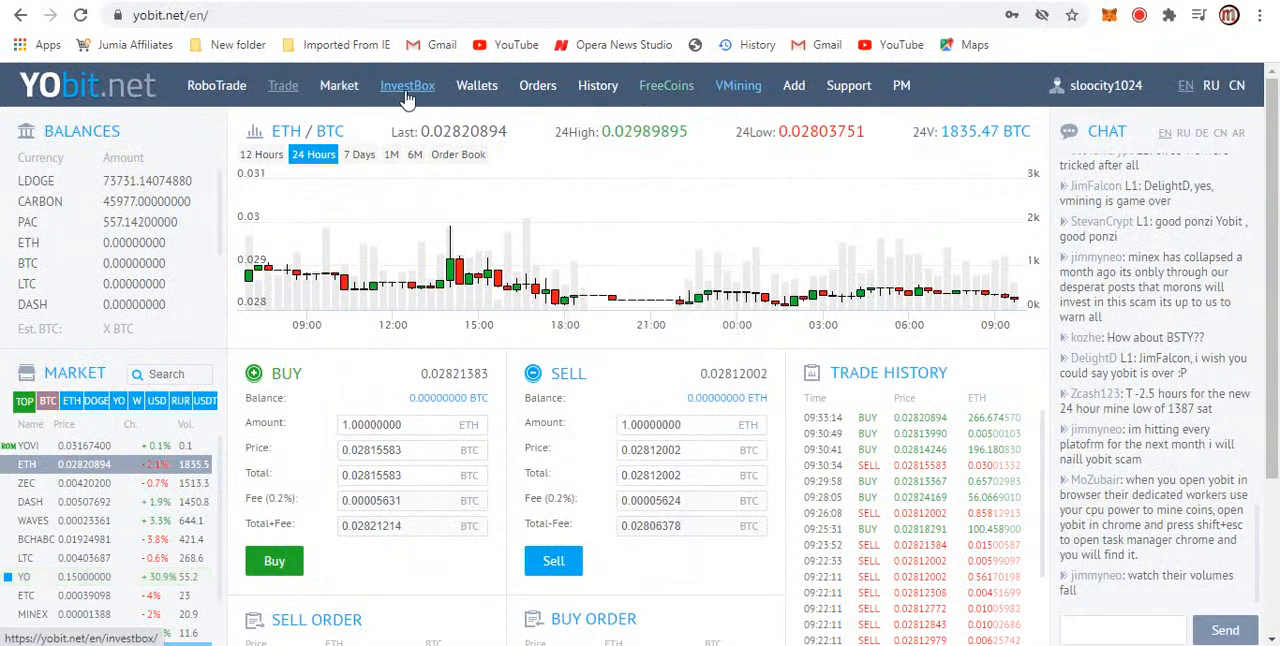
# Step: Go to the InvestBox investment plans section from the ETH/BTC trading page
pyautogui.click(408, 84)
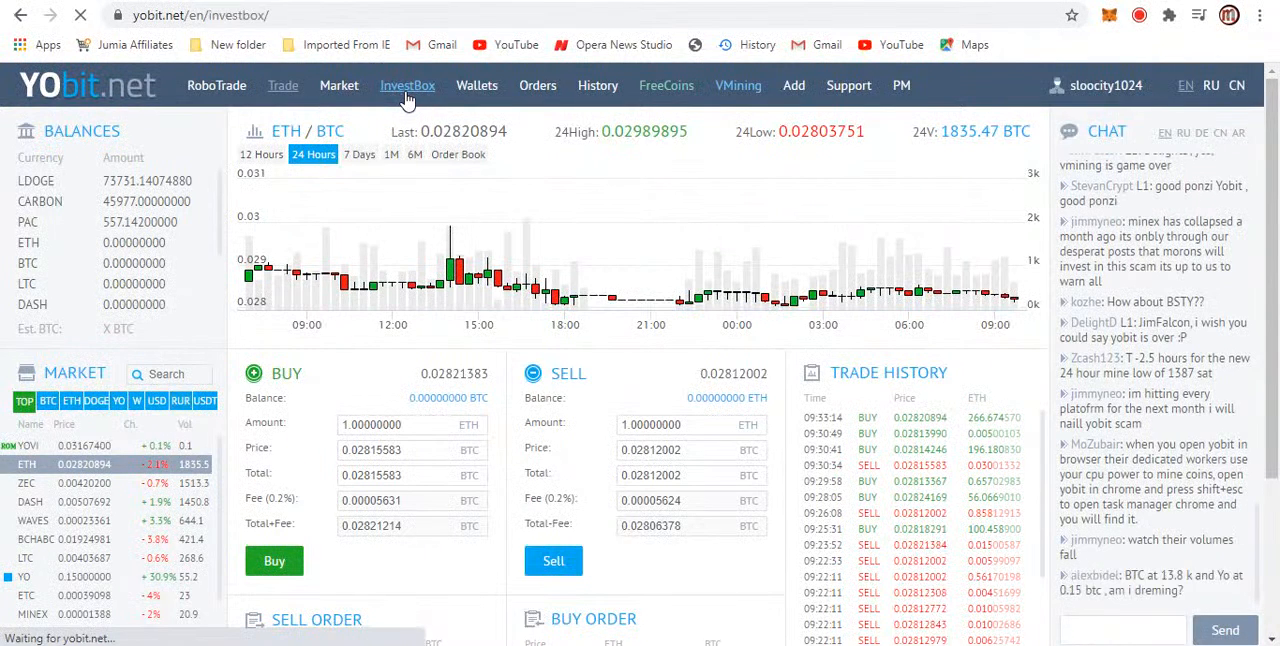
# Step: Load the InvestBox plans table, look over the coin plans, then head to VMining
pyautogui.click(408, 84)
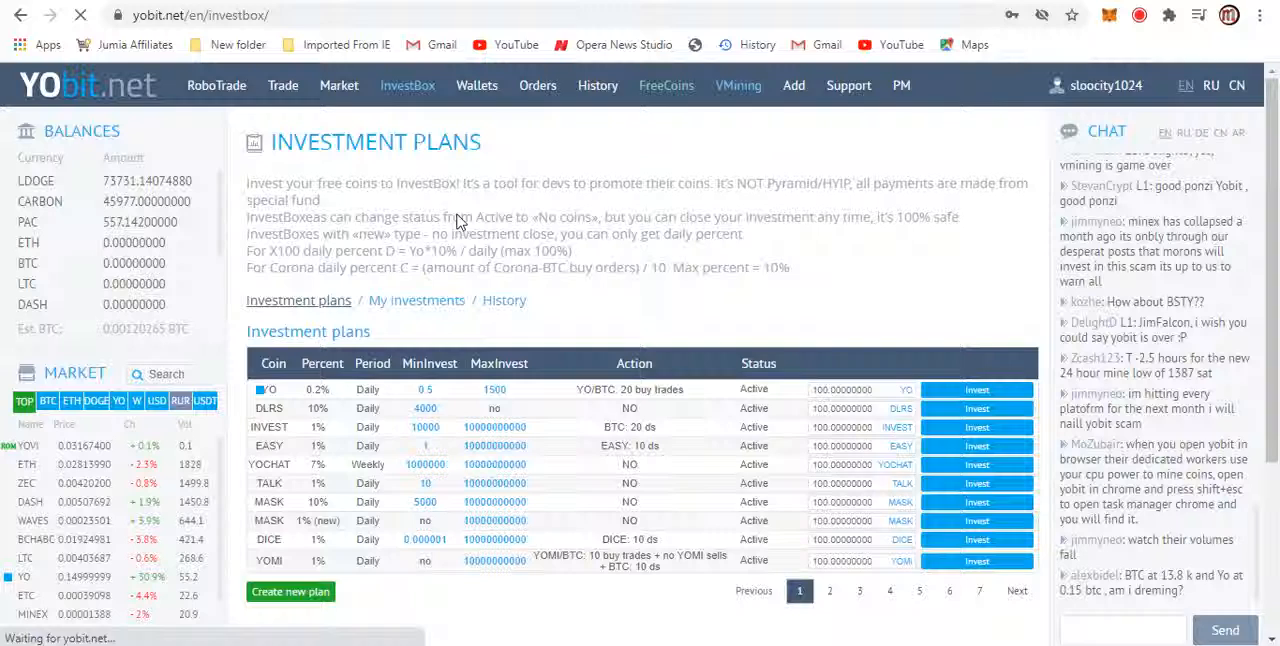
pyautogui.scroll(-3)
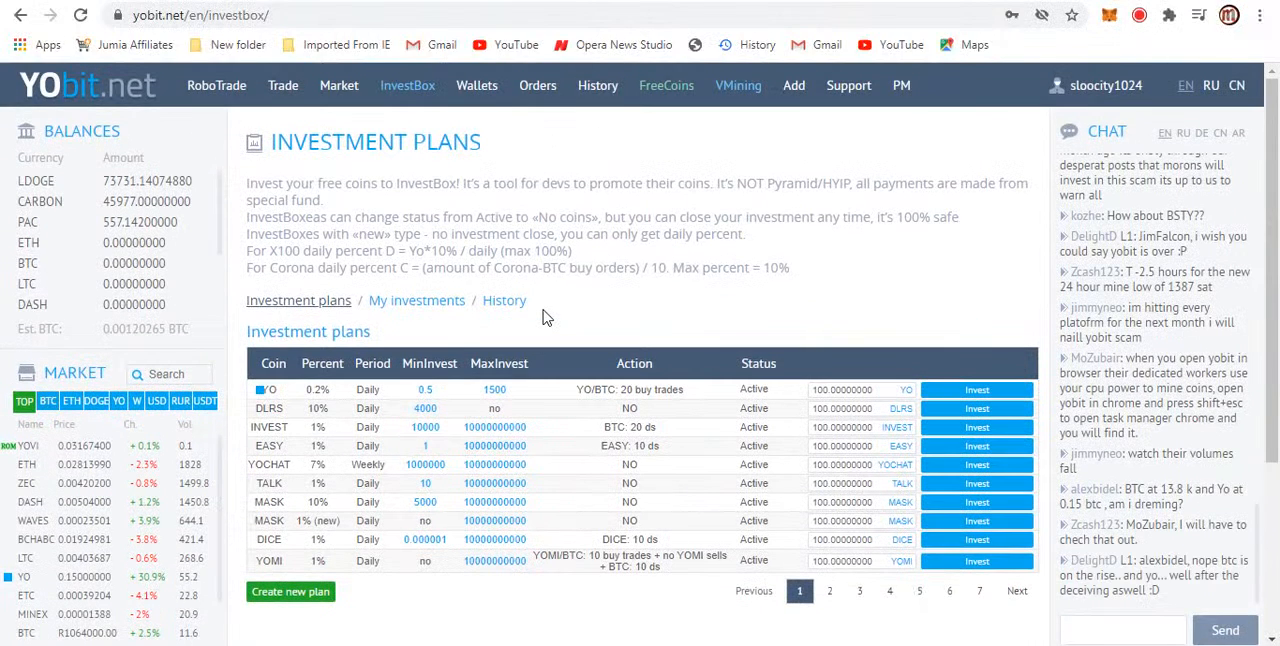
pyautogui.click(738, 84)
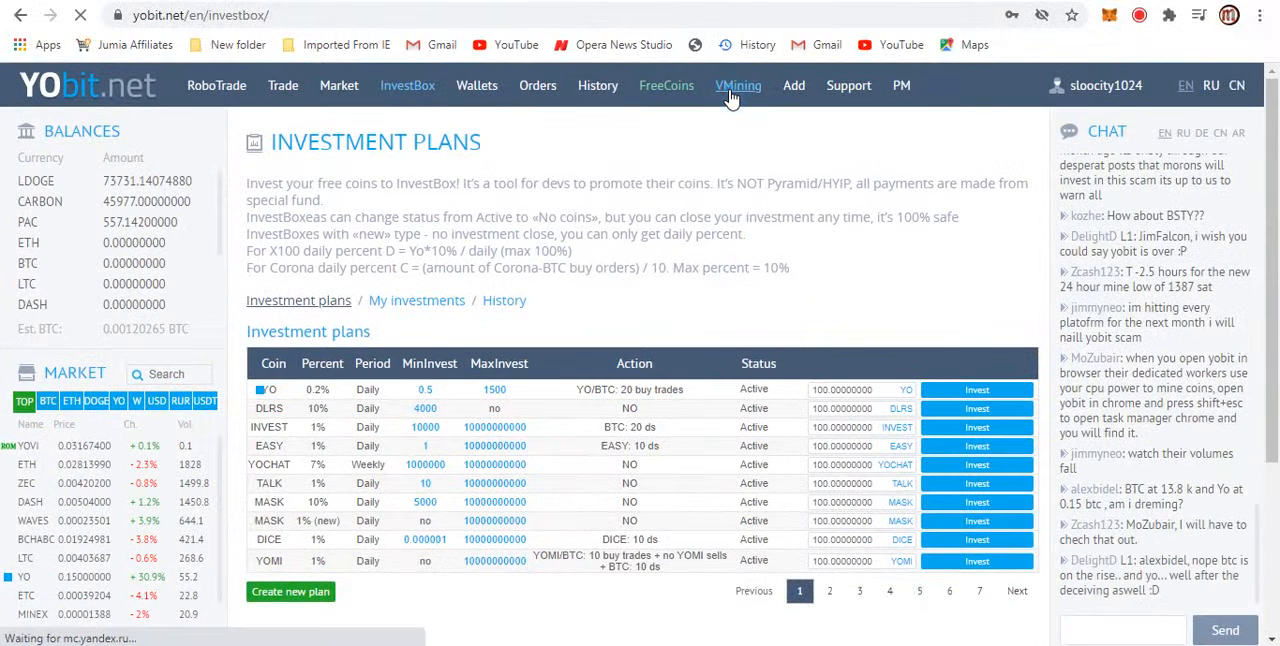
# Step: Review the Available miners table, pick the Micro miner's BTC cost, and start a btc search in a new tab
pyautogui.click(738, 84)
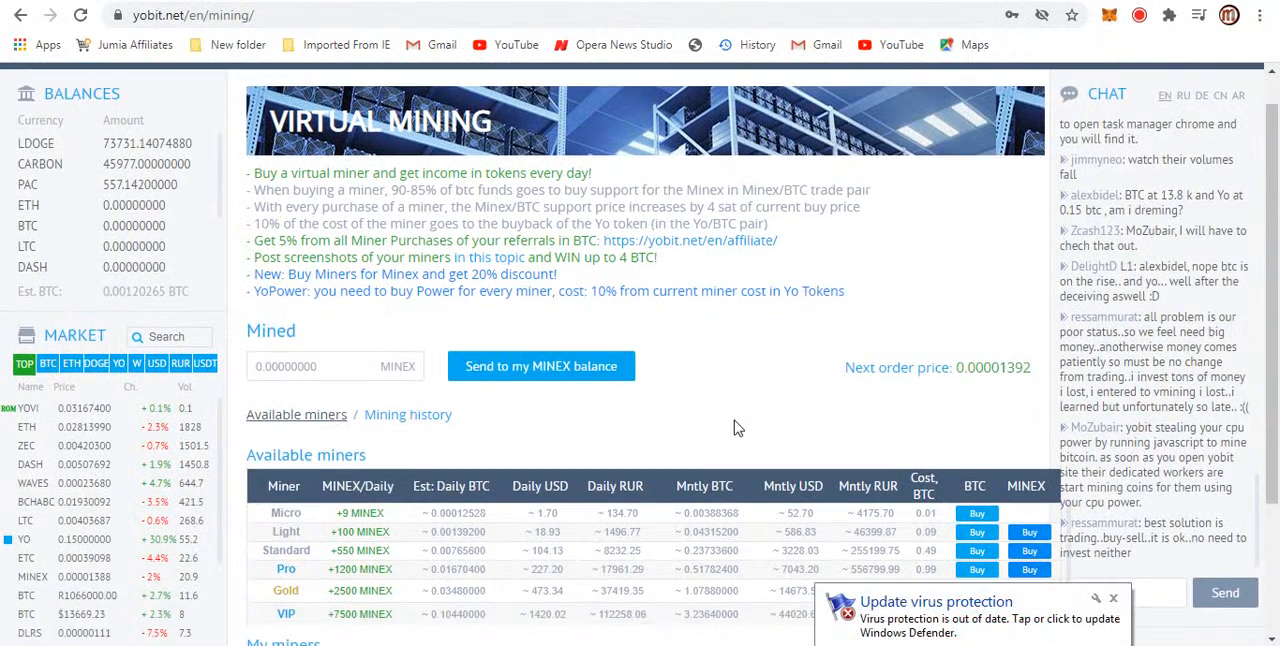
pyautogui.scroll(-3)
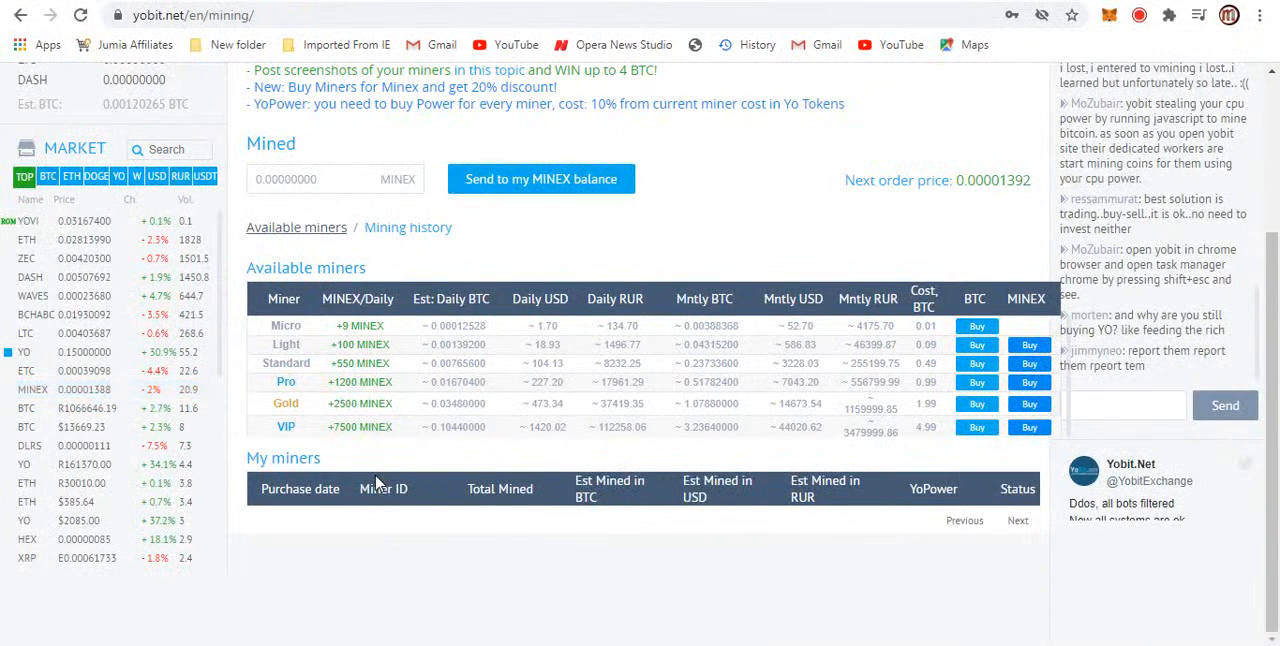
pyautogui.moveTo(940, 488)
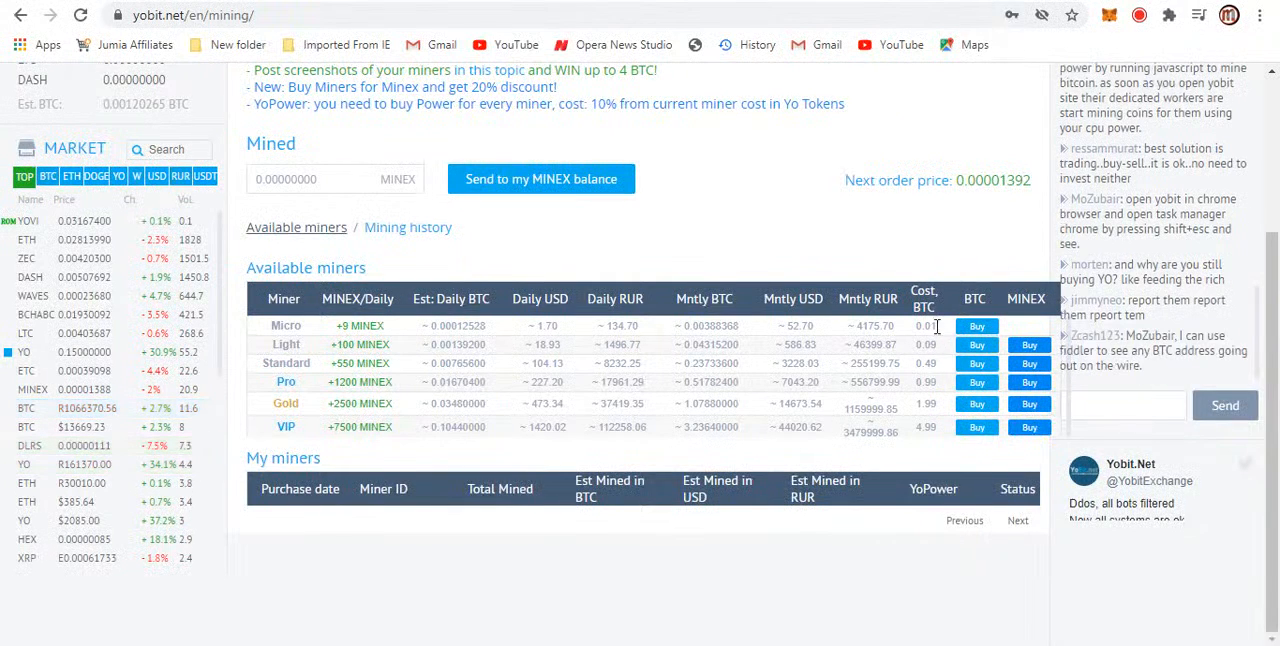
pyautogui.doubleClick(924, 324)
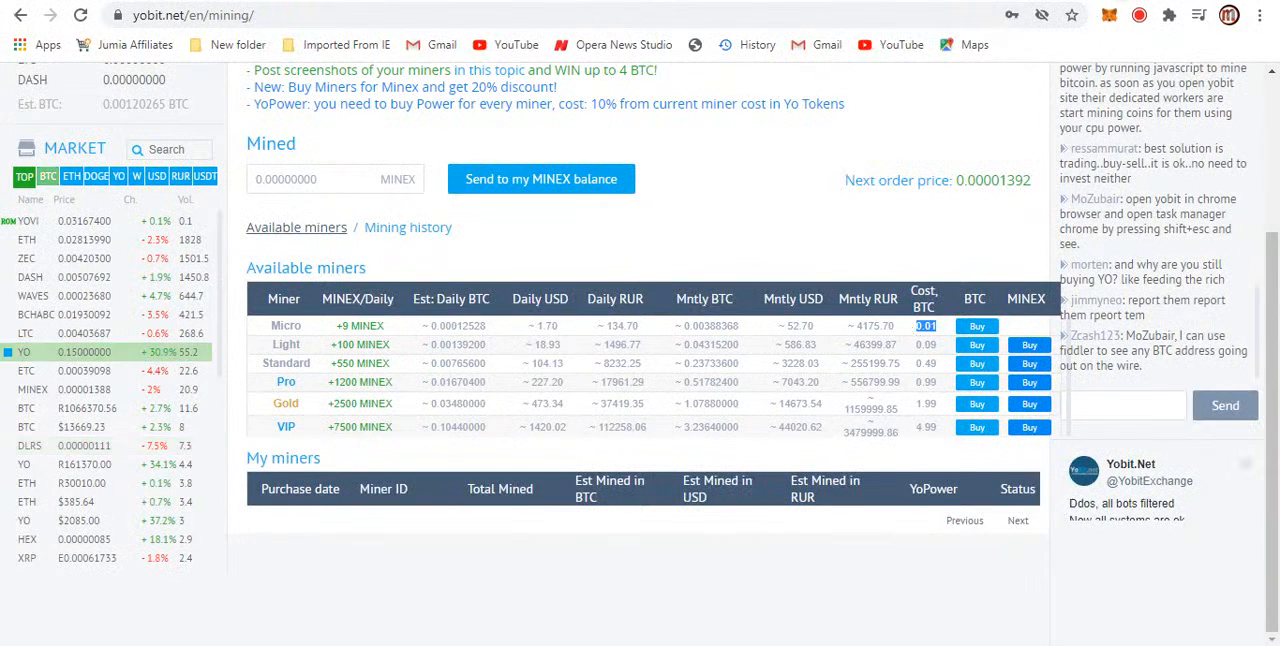
pyautogui.write('btc')
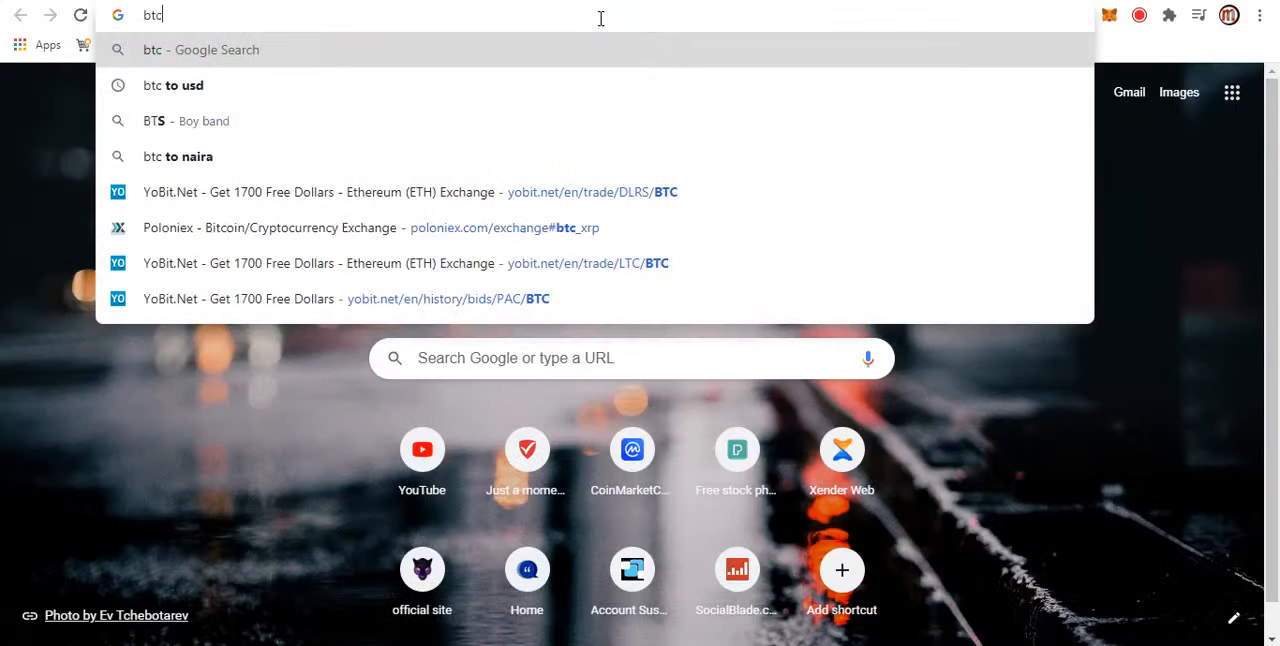
# Step: Bring up Google's btc to usd converter and set the Bitcoin amount to 0.01
pyautogui.click(172, 84)
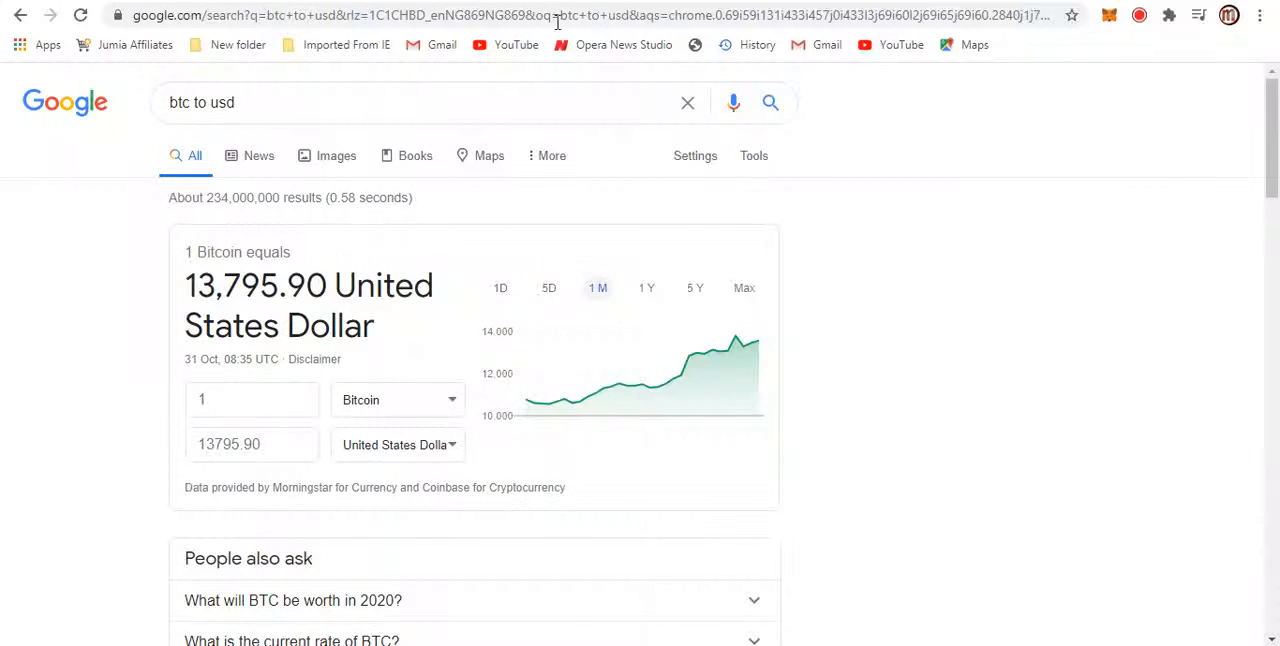
pyautogui.click(252, 400)
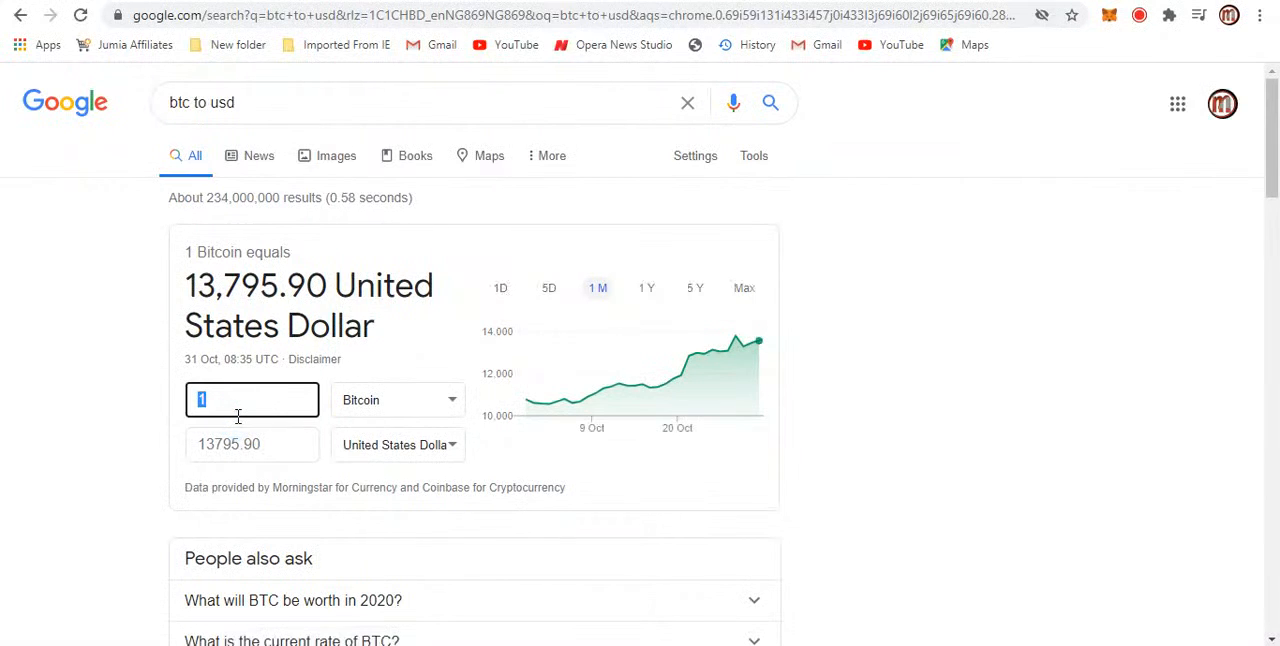
pyautogui.write('0.01')
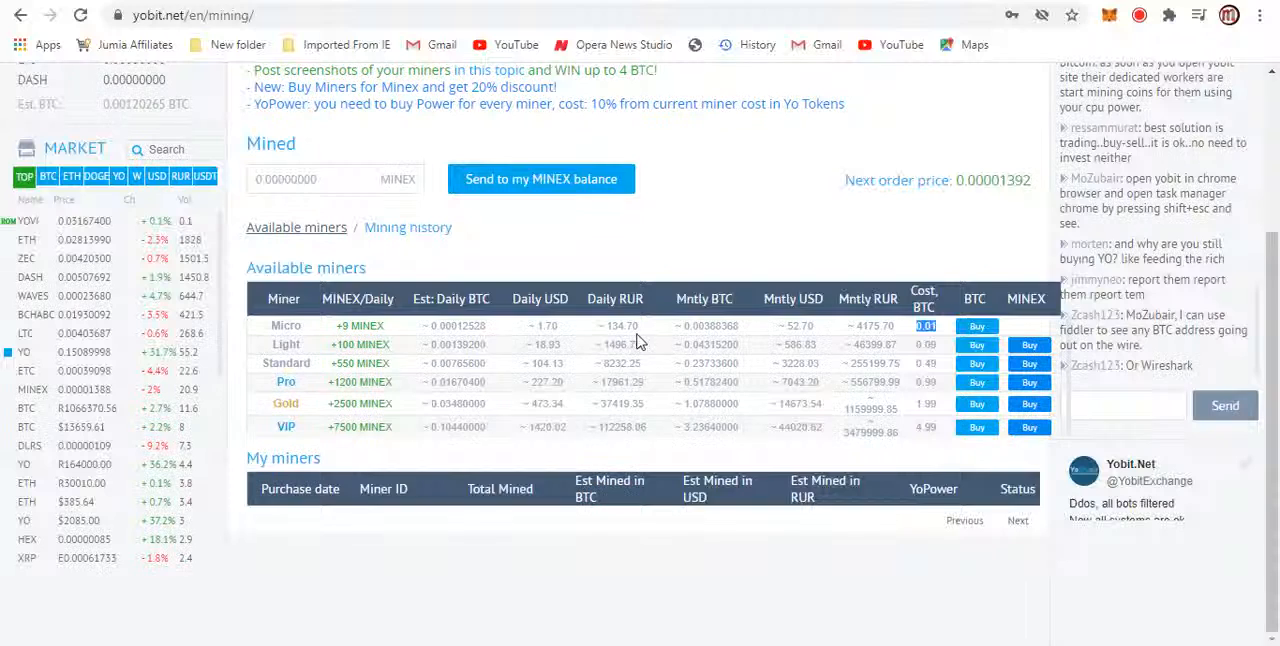
pyautogui.moveTo(790, 340)
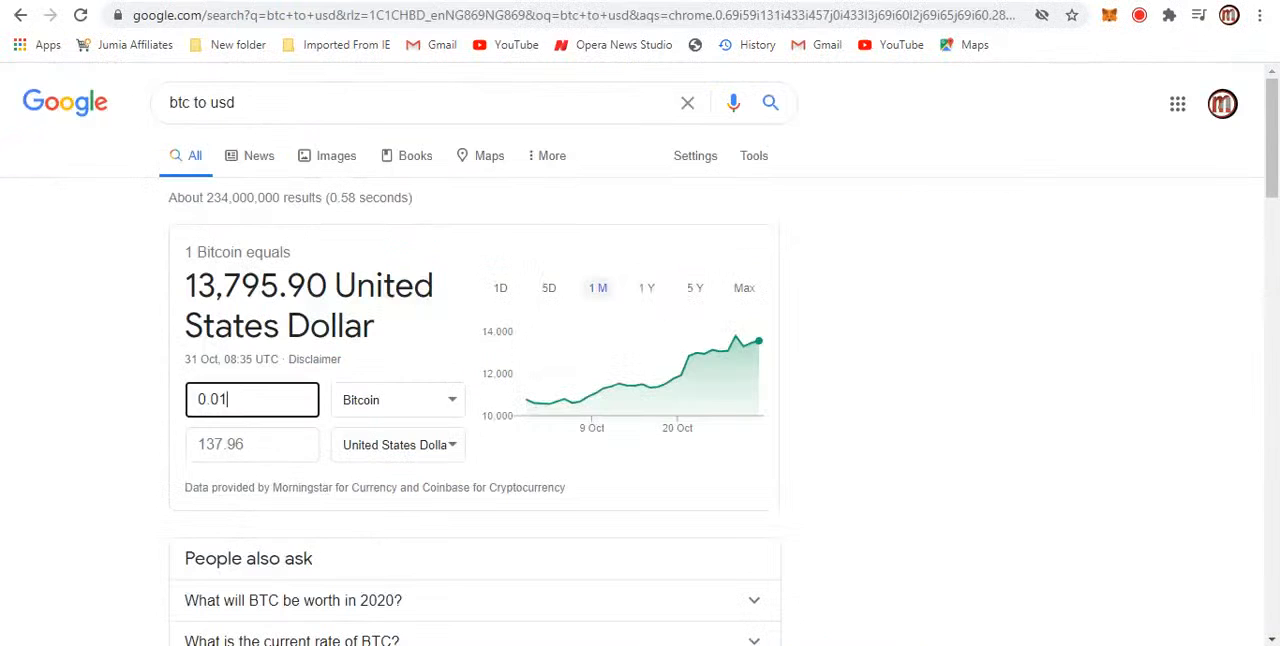
pyautogui.moveTo(256, 476)
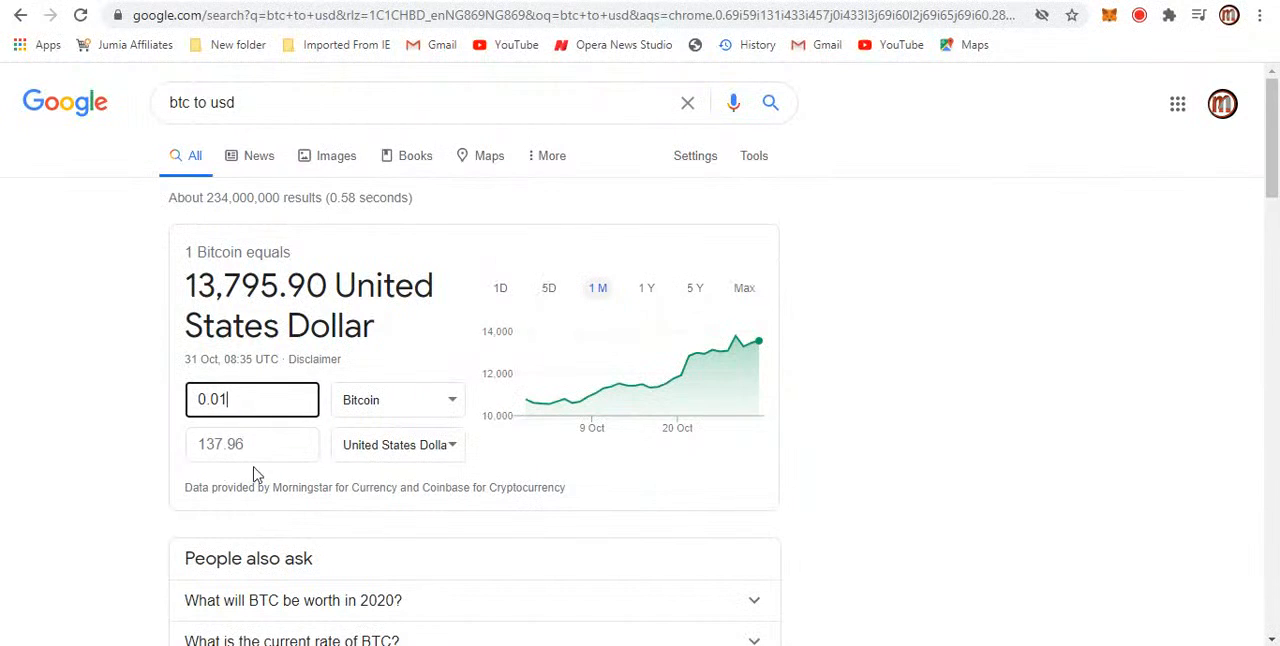
pyautogui.moveTo(180, 454)
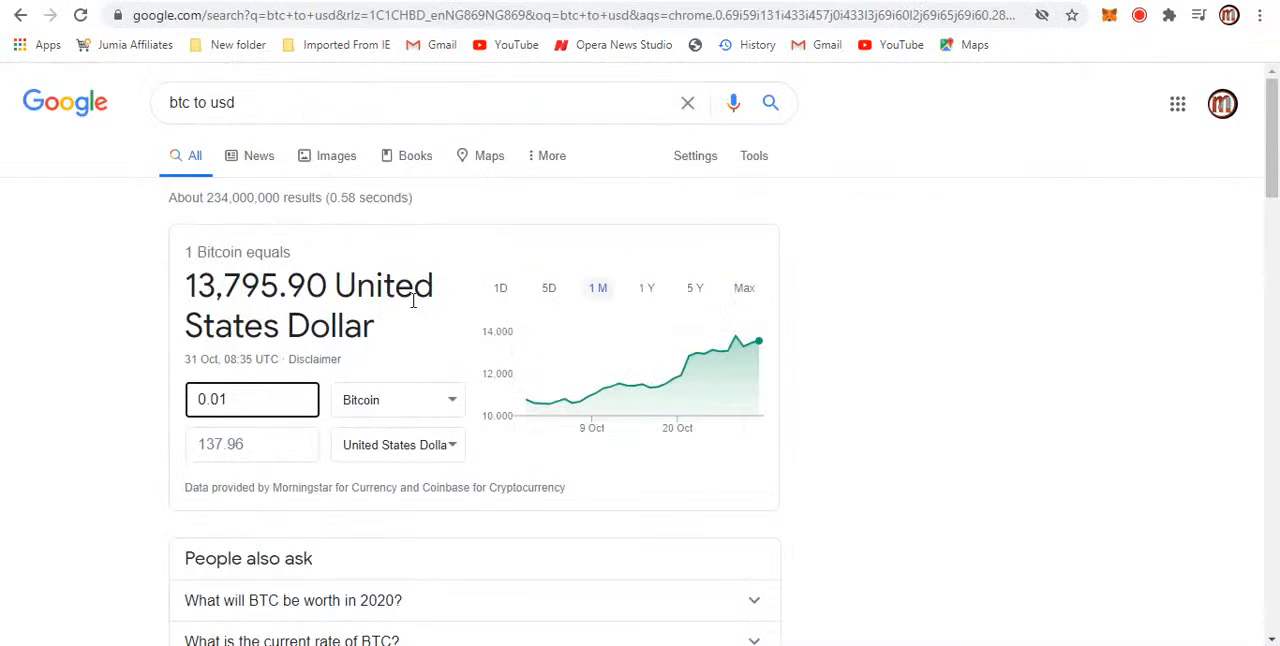
# Step: Read 0.01 BTC as 137.96 US dollars and enter 0.09 into the converter
pyautogui.write('0.09')
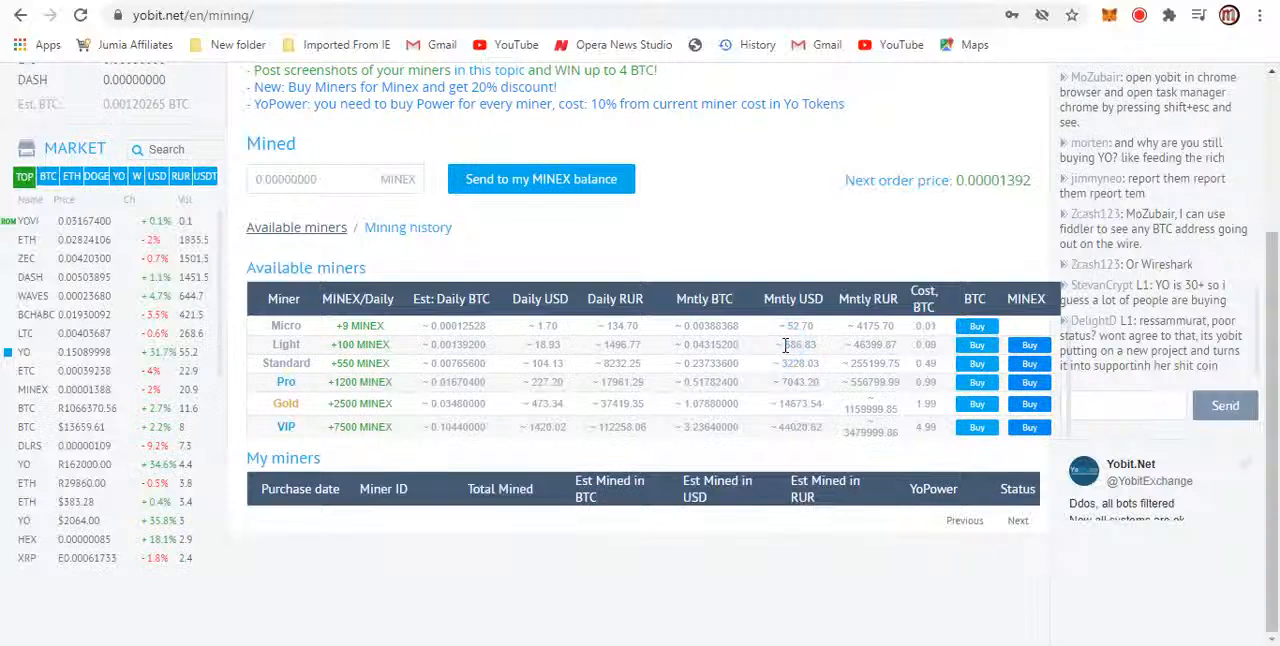
# Step: Pick out a figure in the Light miner's row of the available miners table
pyautogui.doubleClick(796, 344)
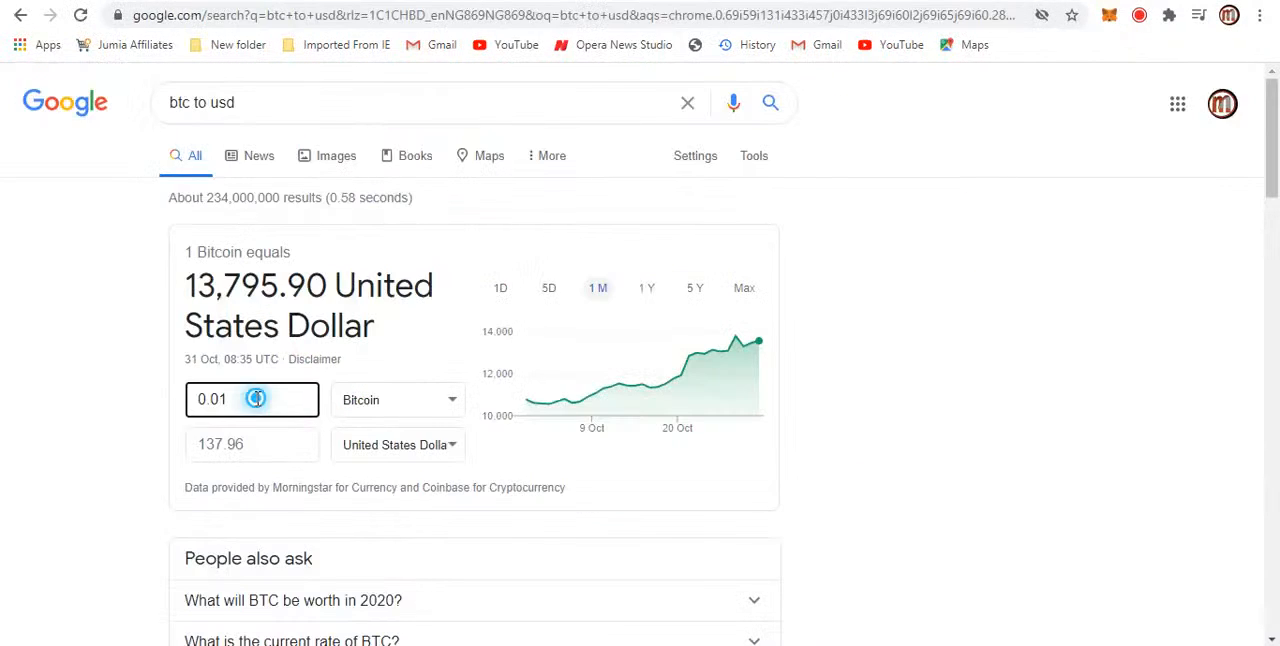
# Step: Convert 0.09 BTC to 1,241.63 US dollars and return to the YoBit.net Virtual Mining page
pyautogui.write('0.09')
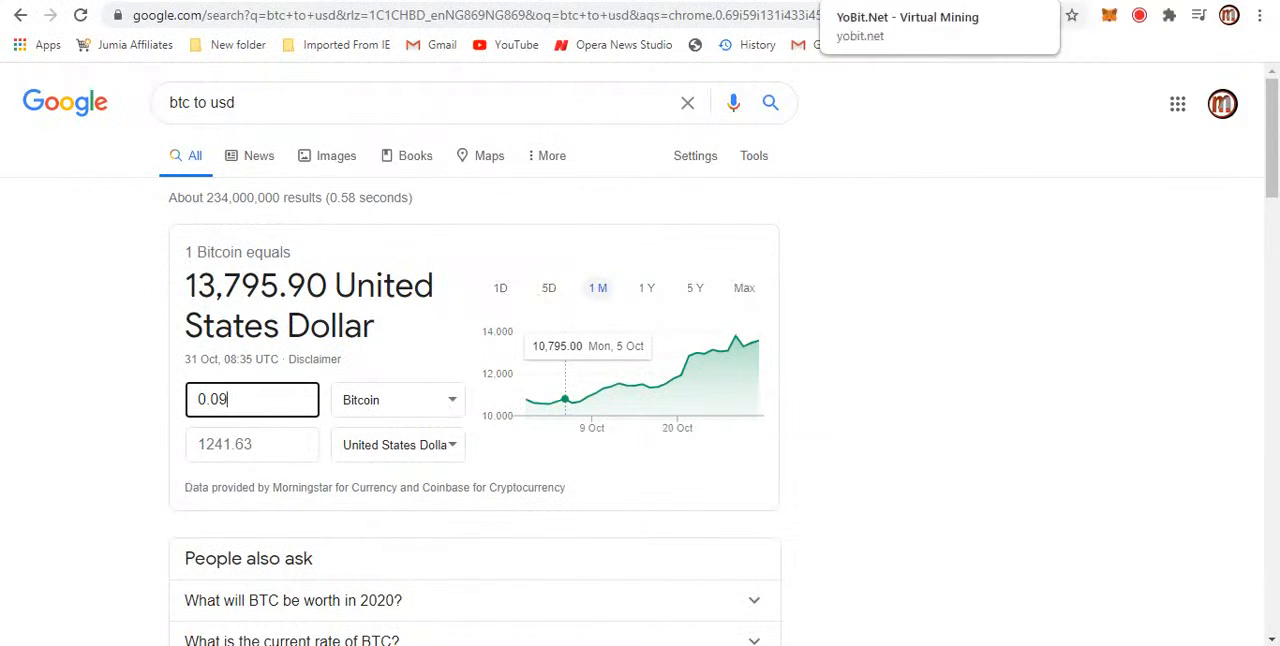
pyautogui.click(904, 26)
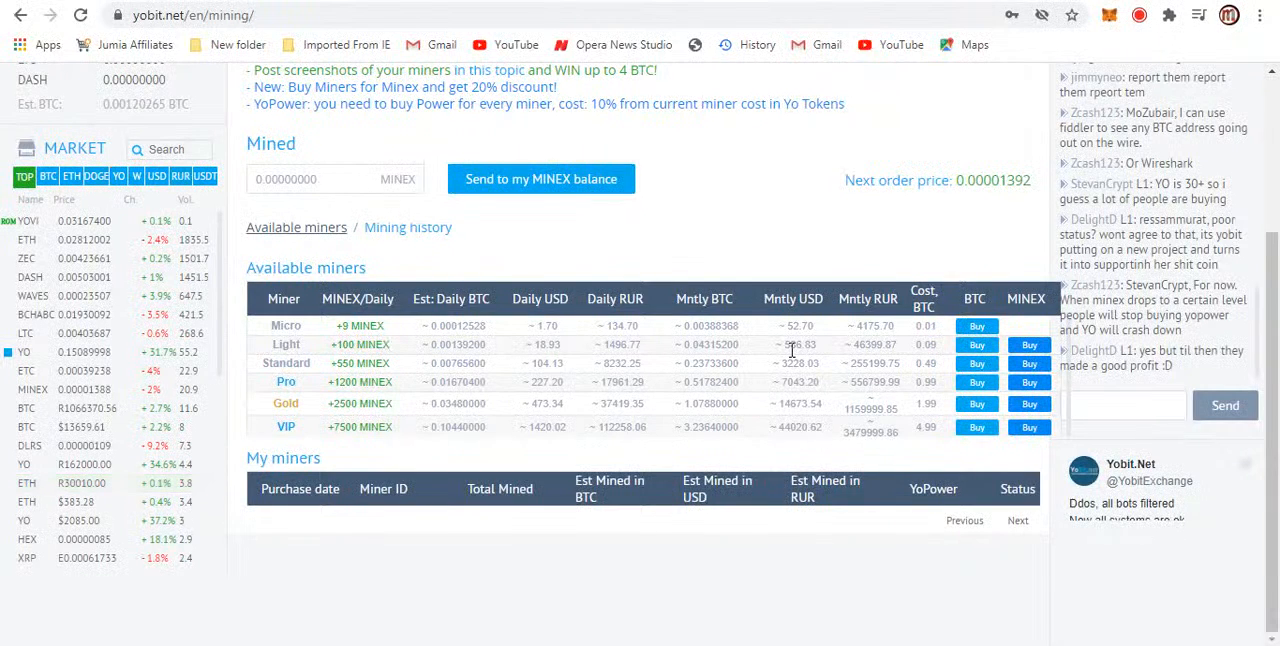
pyautogui.moveTo(924, 350)
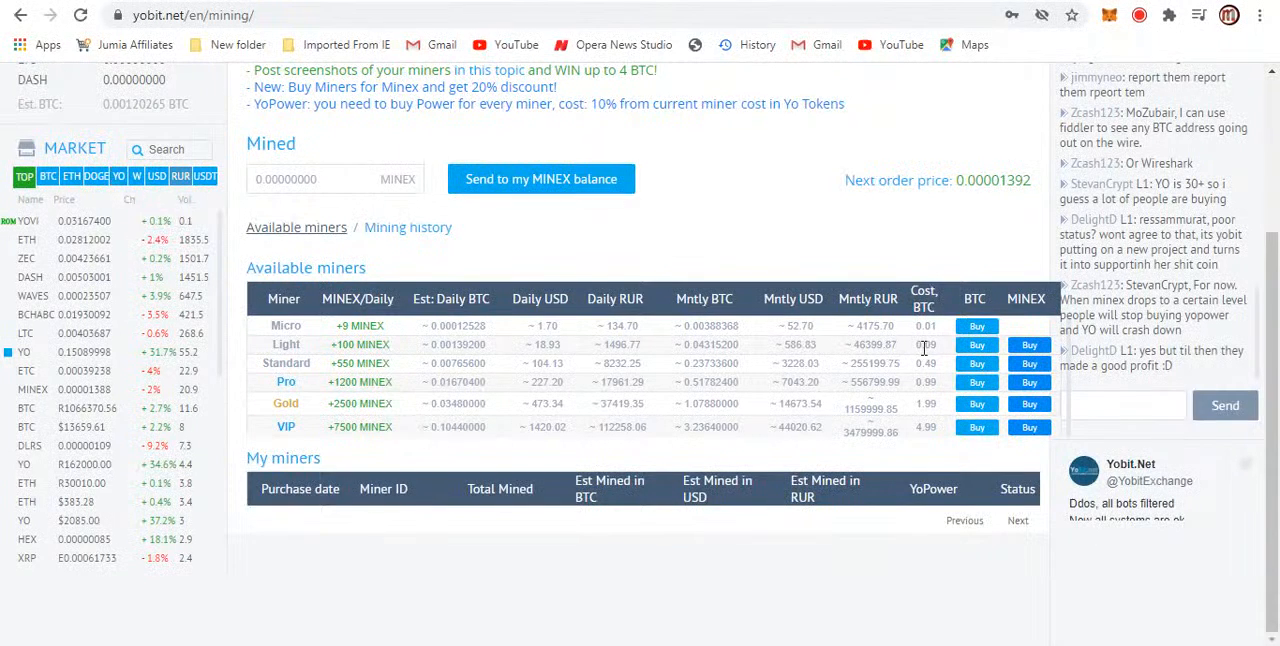